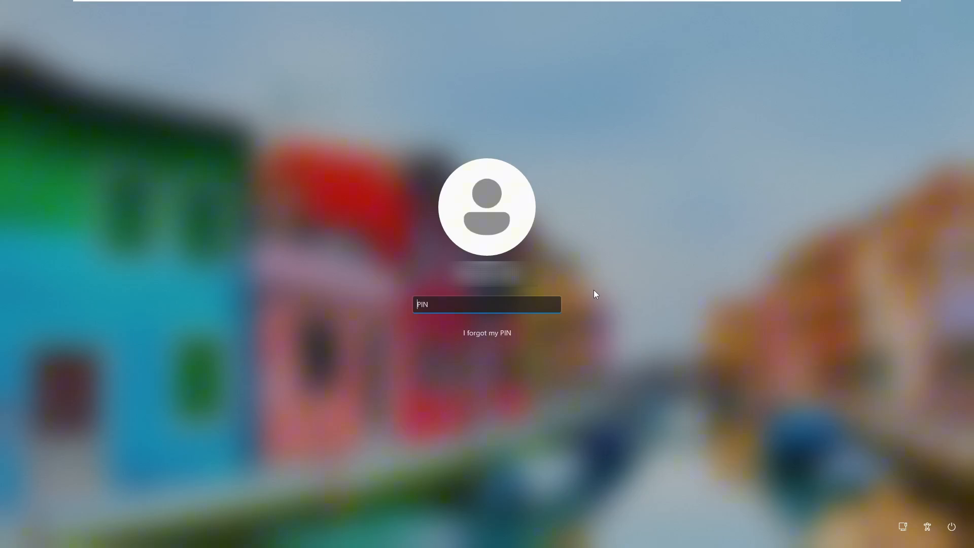
Step: Shift-restart from the lock screen power menu, confirming Restart anyway, to reach recovery options
{"action": "key", "text": "shift"}
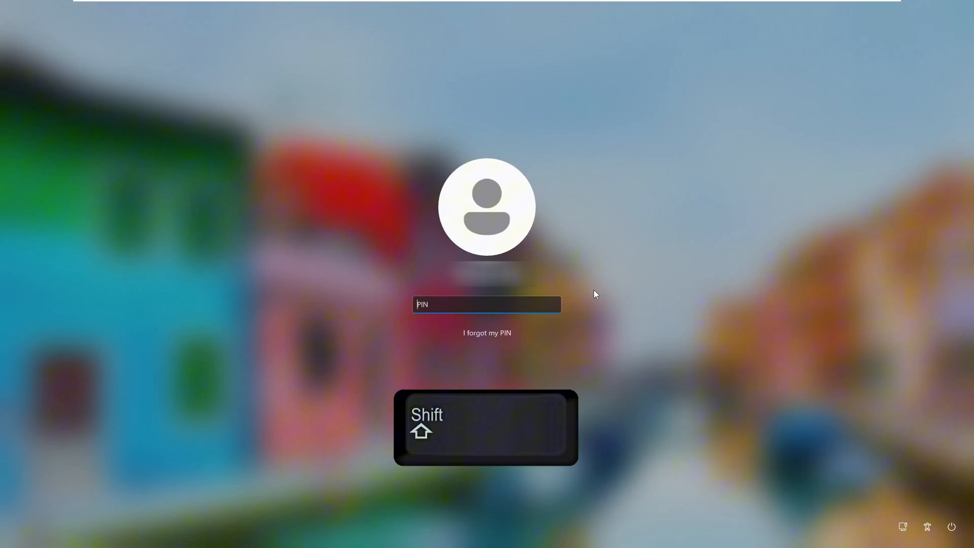
{"action": "left_click", "coordinate": [938, 527]}
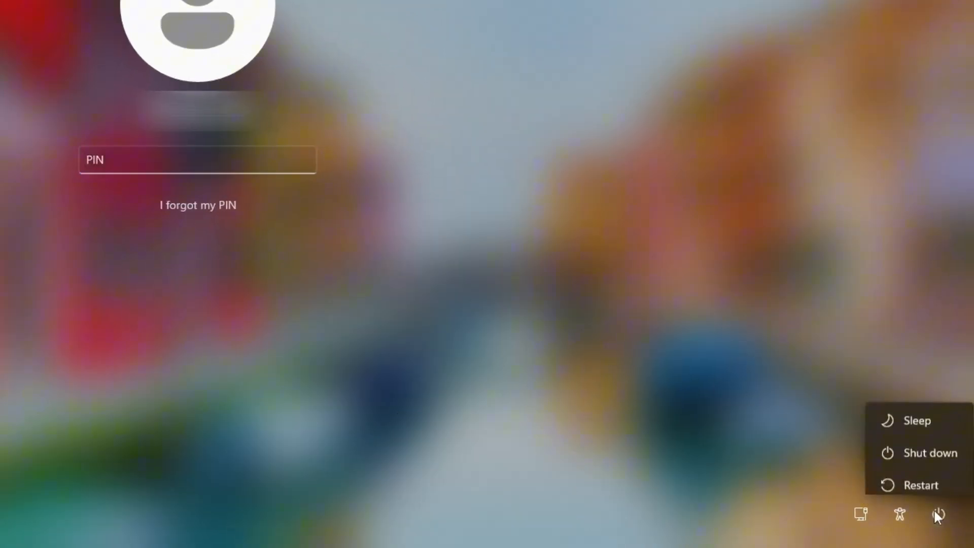
{"action": "mouse_move", "coordinate": [919, 476]}
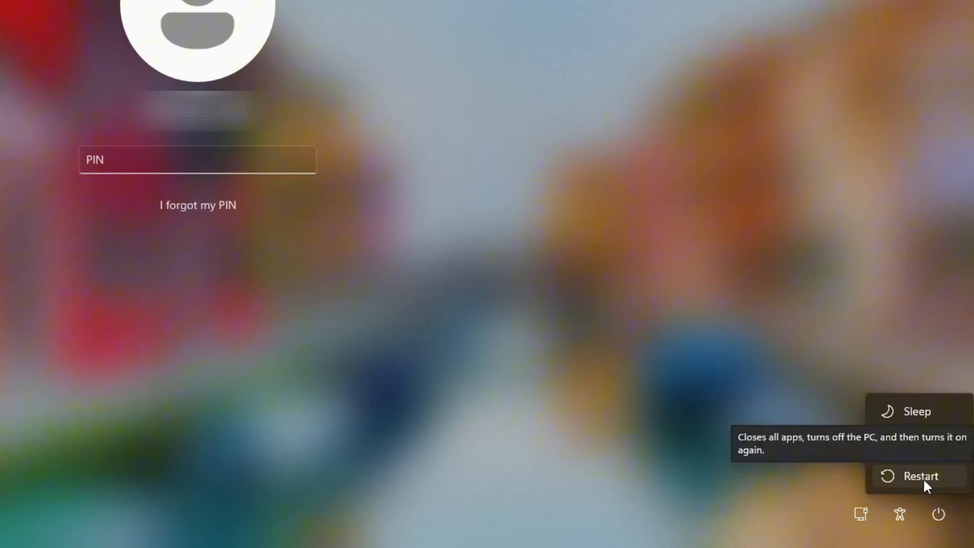
{"action": "left_click", "coordinate": [921, 476]}
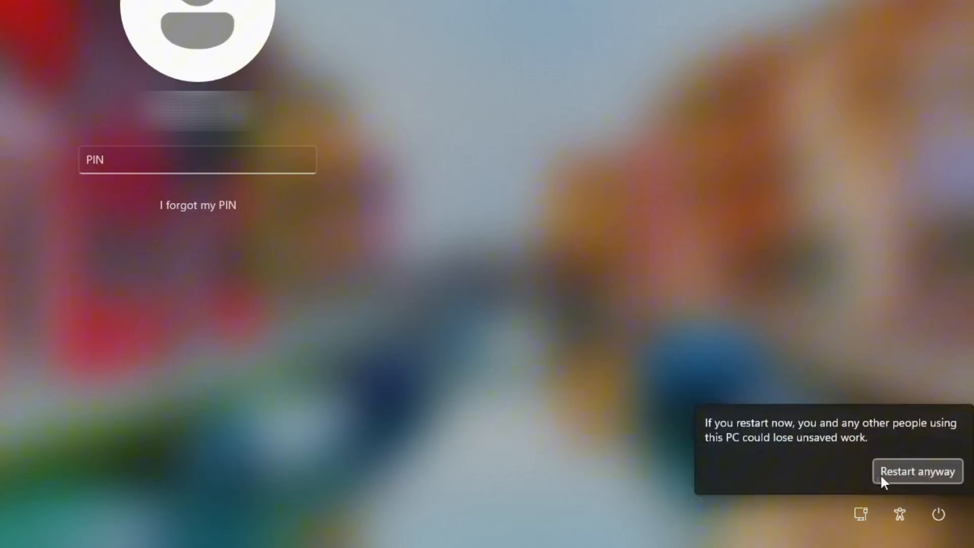
{"action": "left_click", "coordinate": [918, 471]}
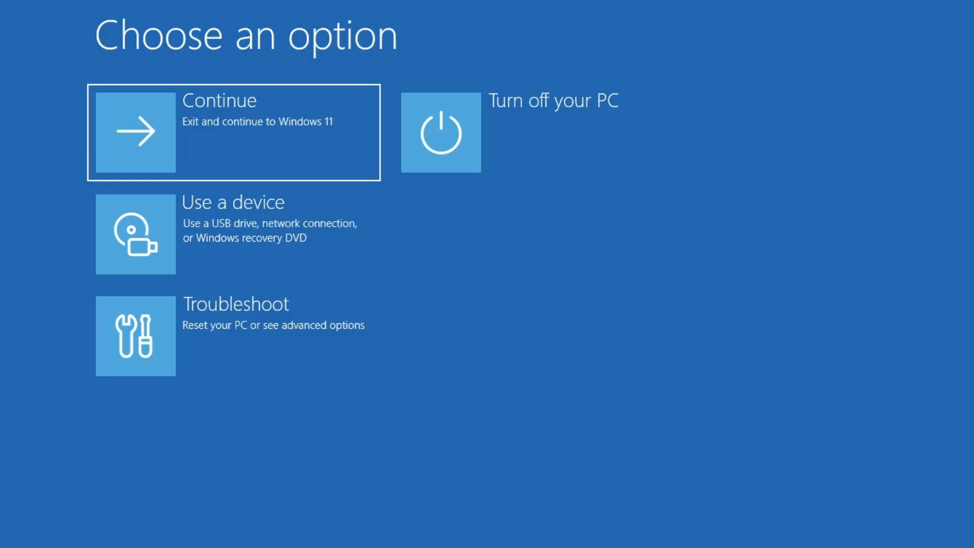
Step: Go through Troubleshoot, Advanced options and Startup Settings, then boot into Safe Mode
{"action": "left_click", "coordinate": [135, 336]}
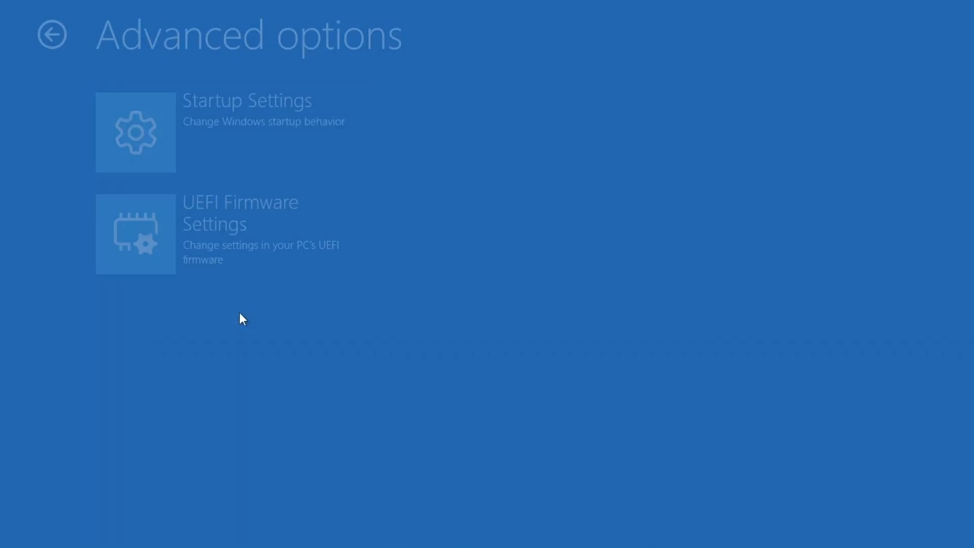
{"action": "mouse_move", "coordinate": [247, 147]}
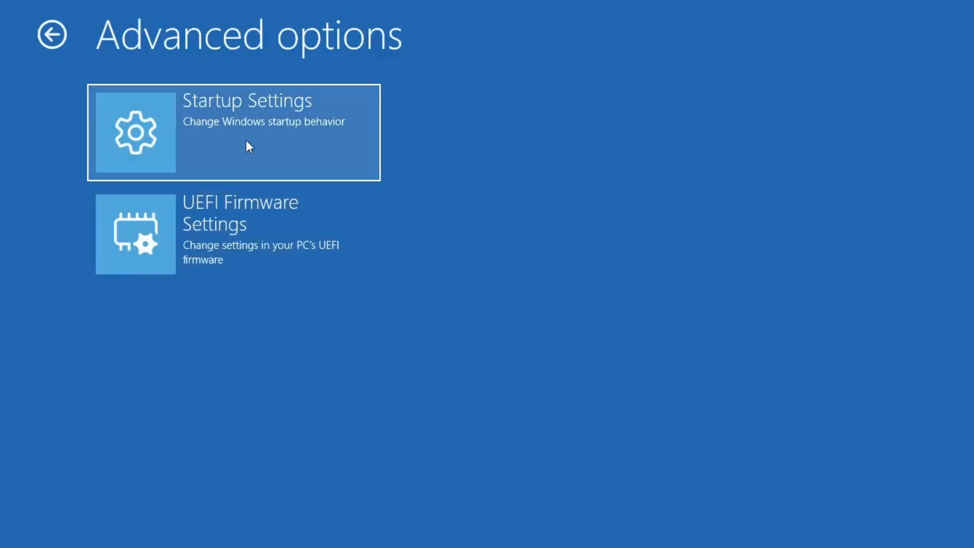
{"action": "left_click", "coordinate": [233, 131]}
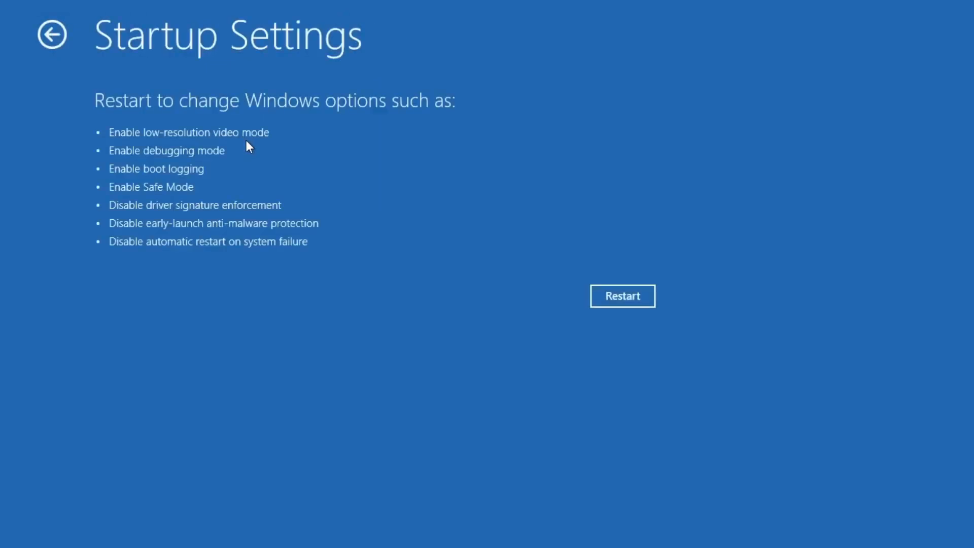
{"action": "left_click", "coordinate": [622, 296]}
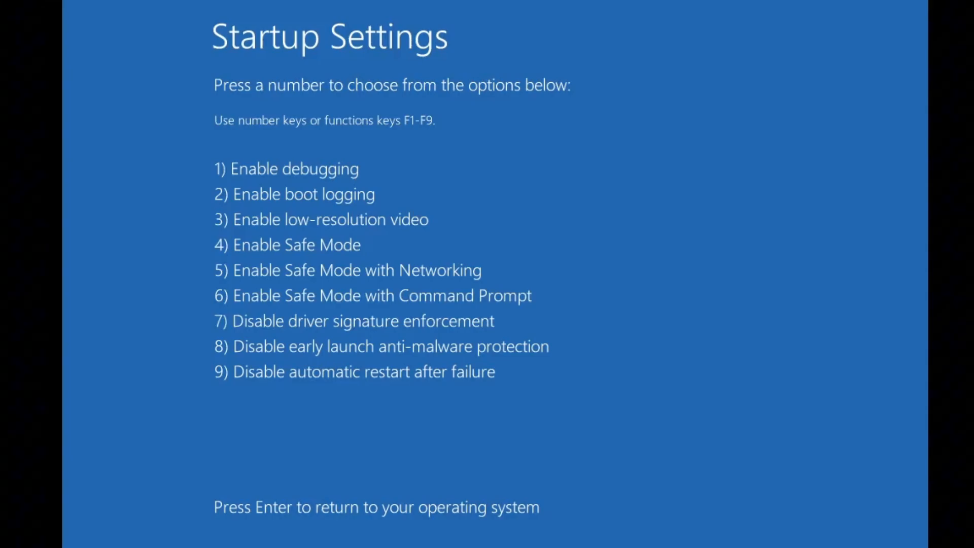
{"action": "key", "text": "Enter"}
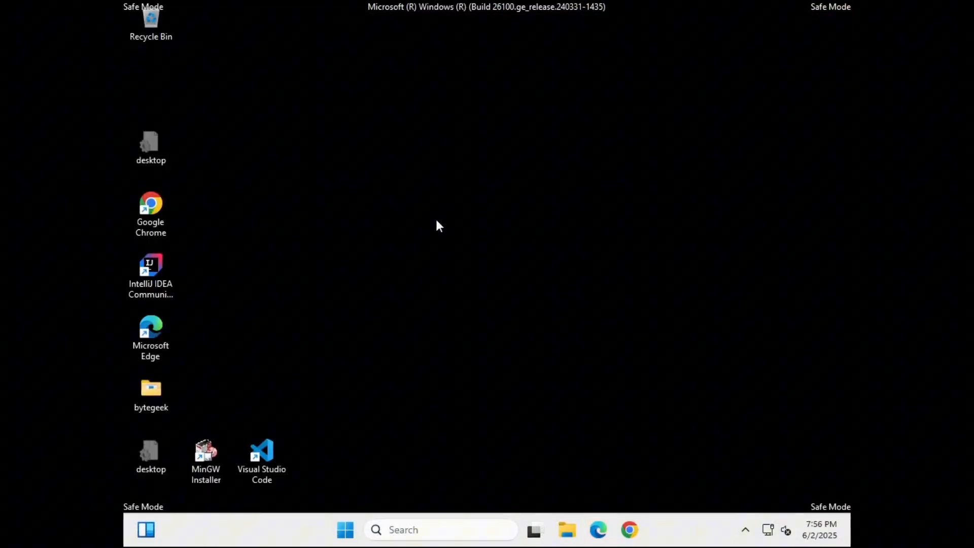
{"action": "mouse_move", "coordinate": [837, 10]}
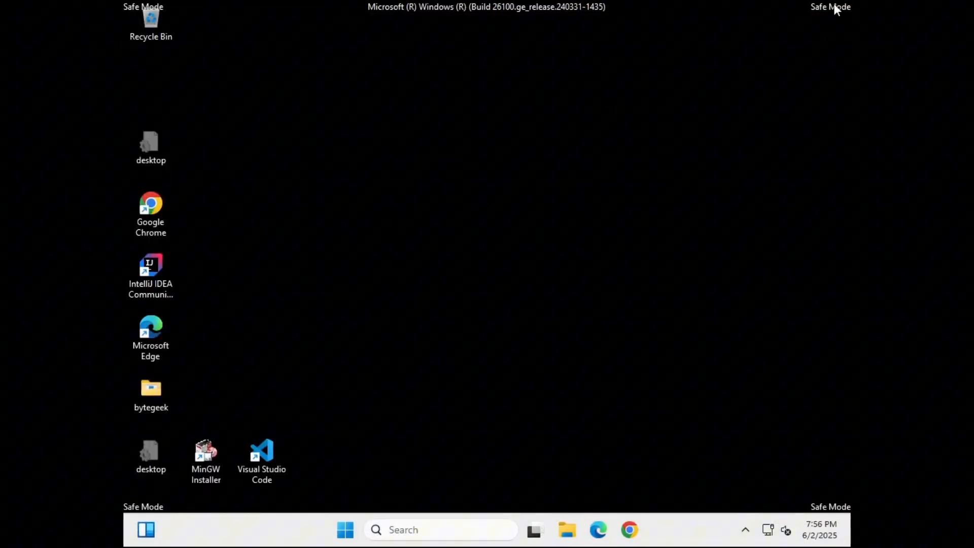
{"action": "mouse_move", "coordinate": [487, 270]}
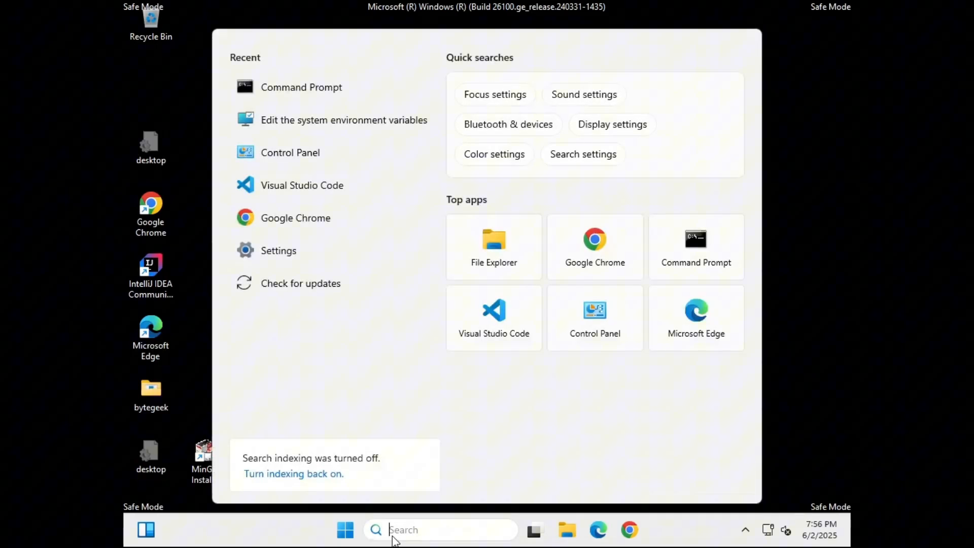
Step: Launch Windows Memory Diagnostic from search and choose Restart now and check for problems
{"action": "type", "text": "windows memo"}
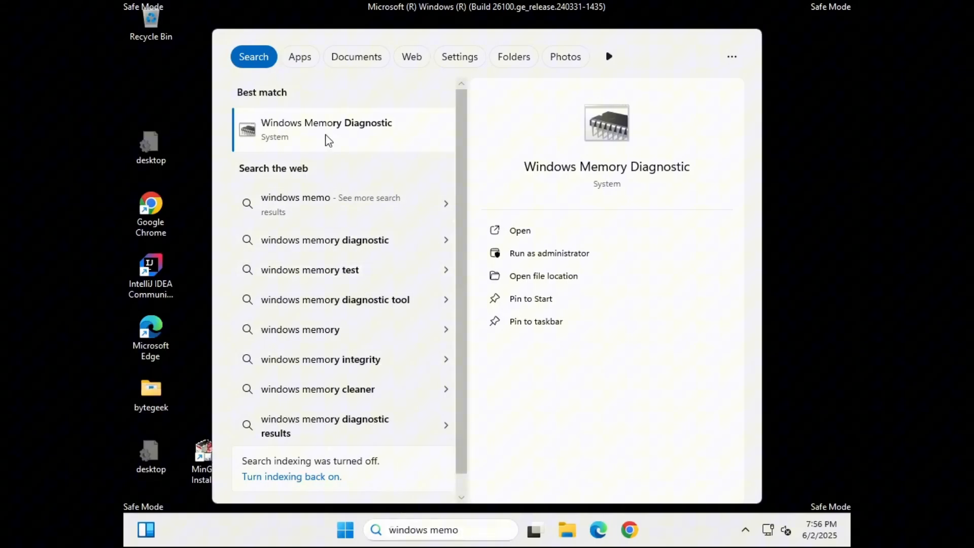
{"action": "left_click", "coordinate": [519, 230]}
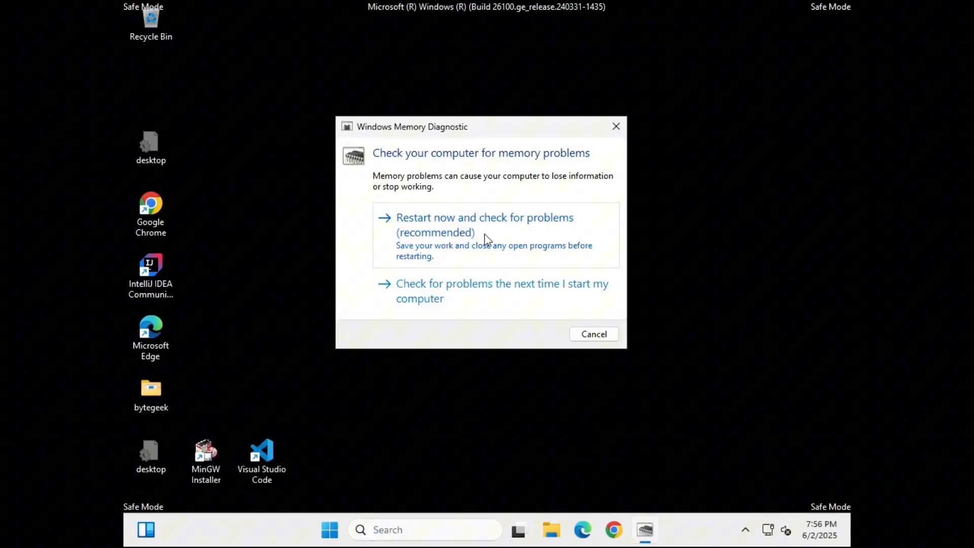
{"action": "left_click", "coordinate": [484, 223]}
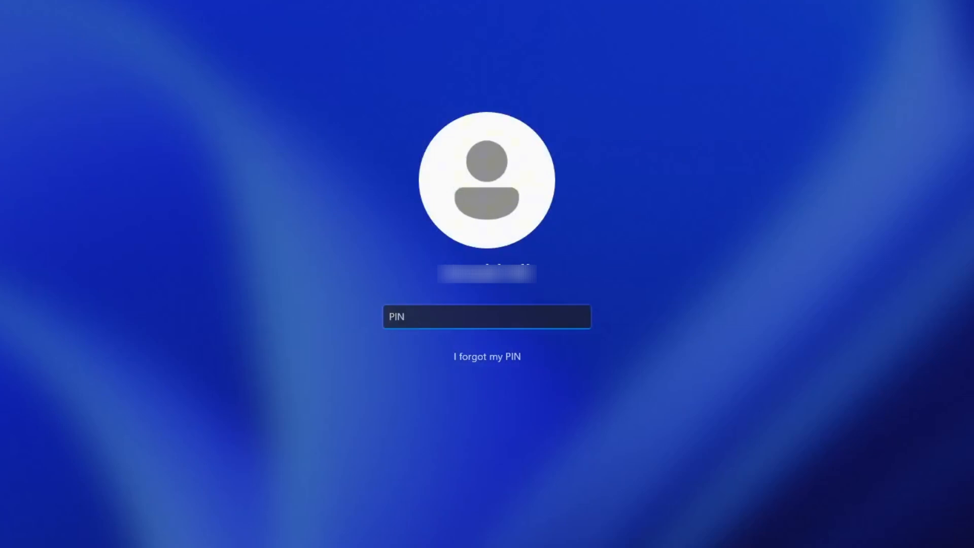
Step: Enter the PIN on the lock screen to sign in to the desktop
{"action": "key", "text": "Enter"}
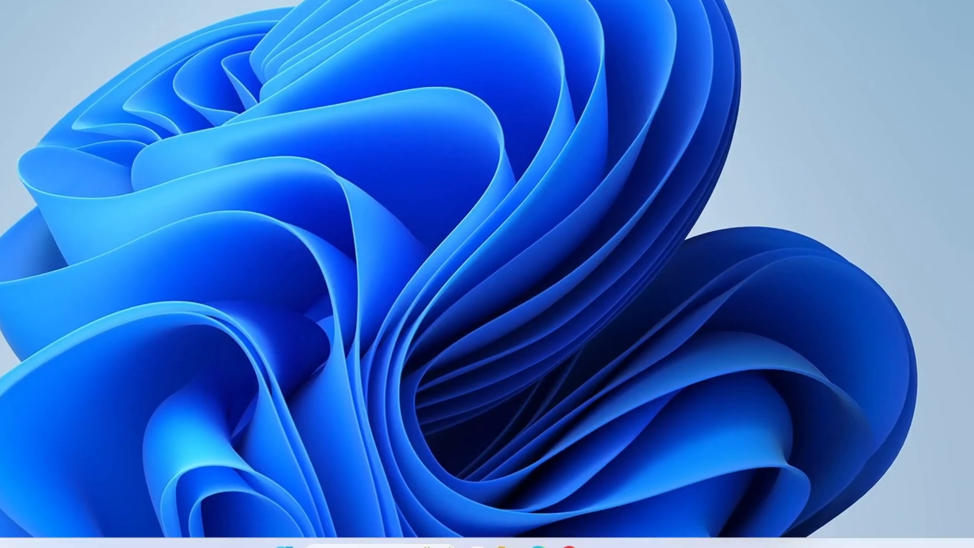
Step: Launch Device Manager from the Start quick menu and expand Display adapters to check the graphics driver
{"action": "right_click", "coordinate": [268, 531]}
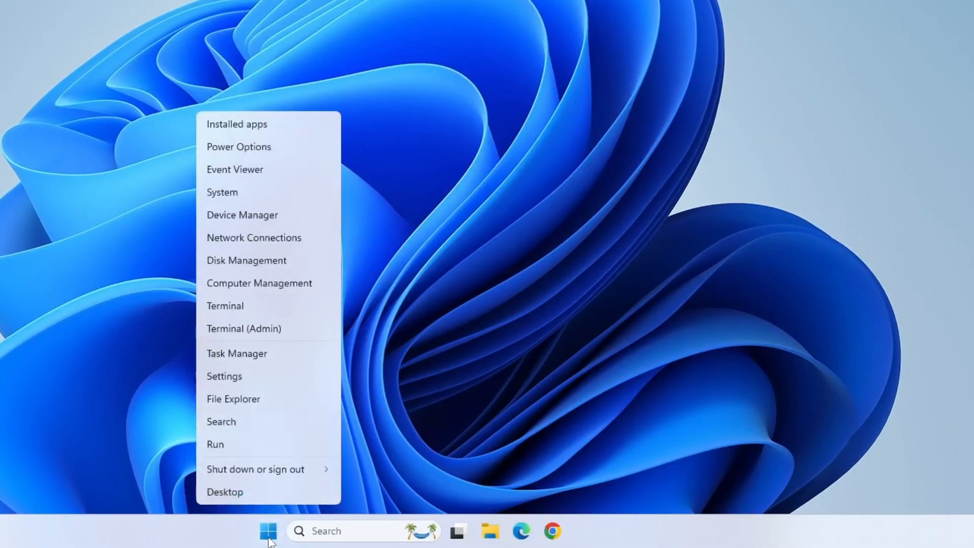
{"action": "mouse_move", "coordinate": [243, 215]}
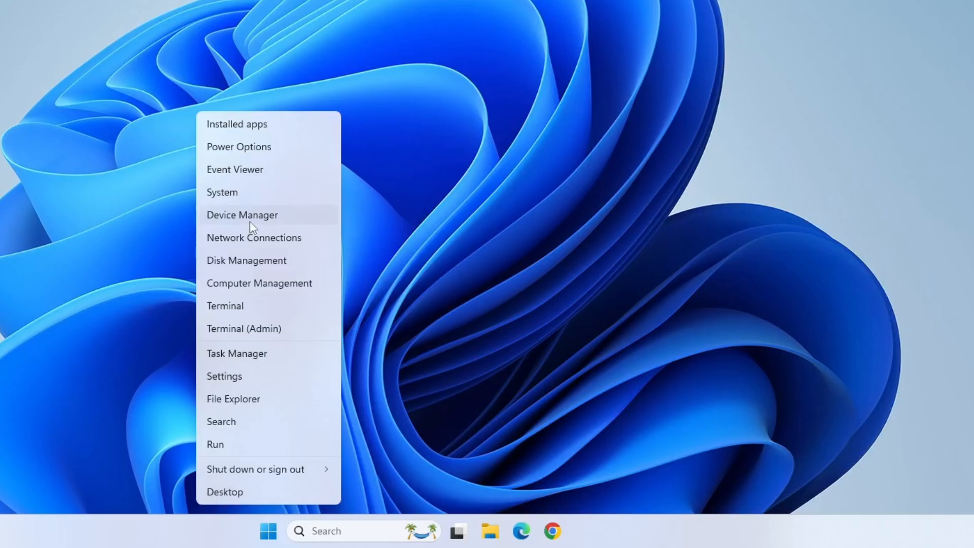
{"action": "left_click", "coordinate": [242, 214]}
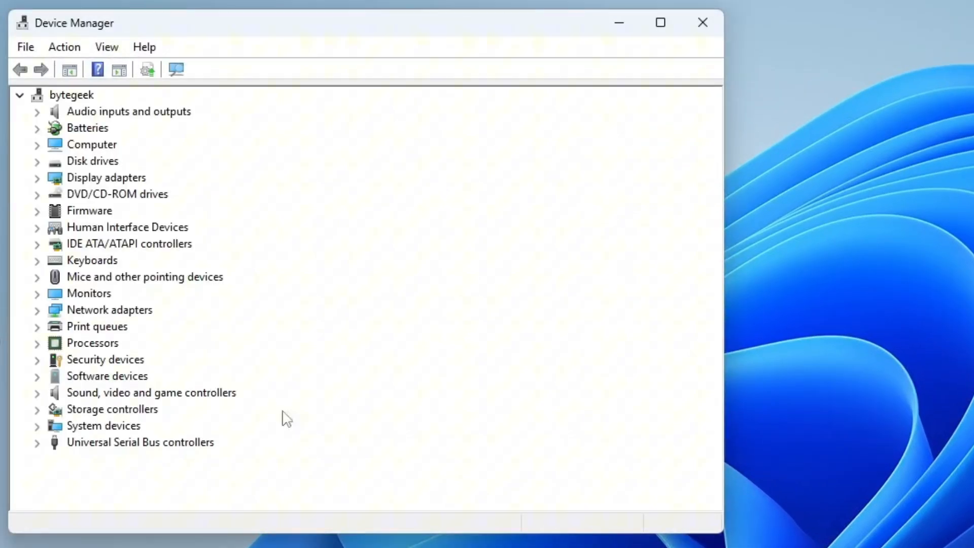
{"action": "mouse_move", "coordinate": [137, 305]}
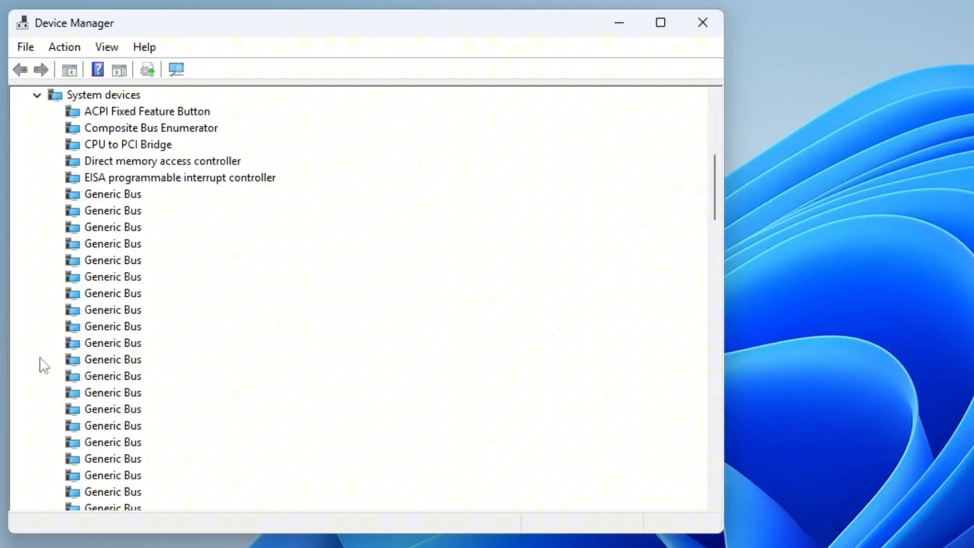
{"action": "left_click", "coordinate": [37, 94]}
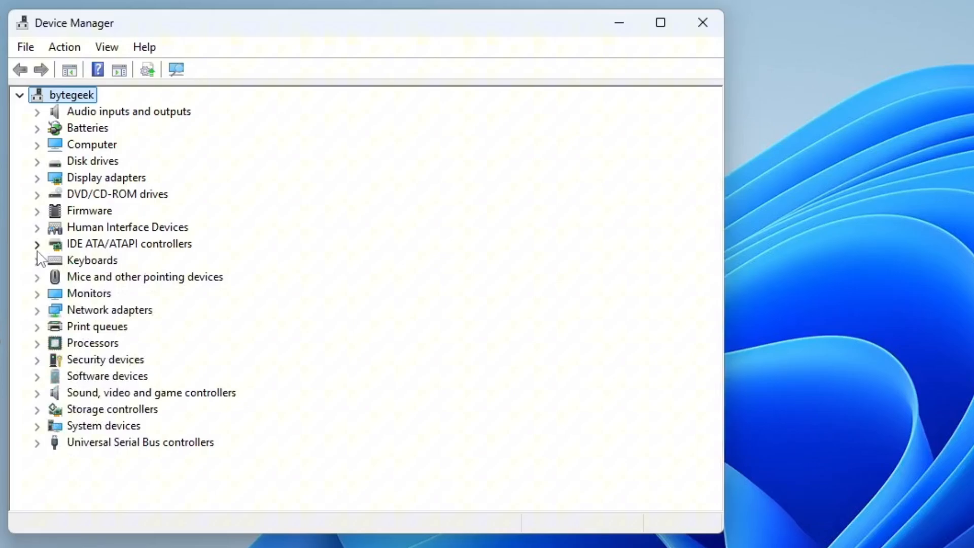
{"action": "left_click", "coordinate": [37, 176]}
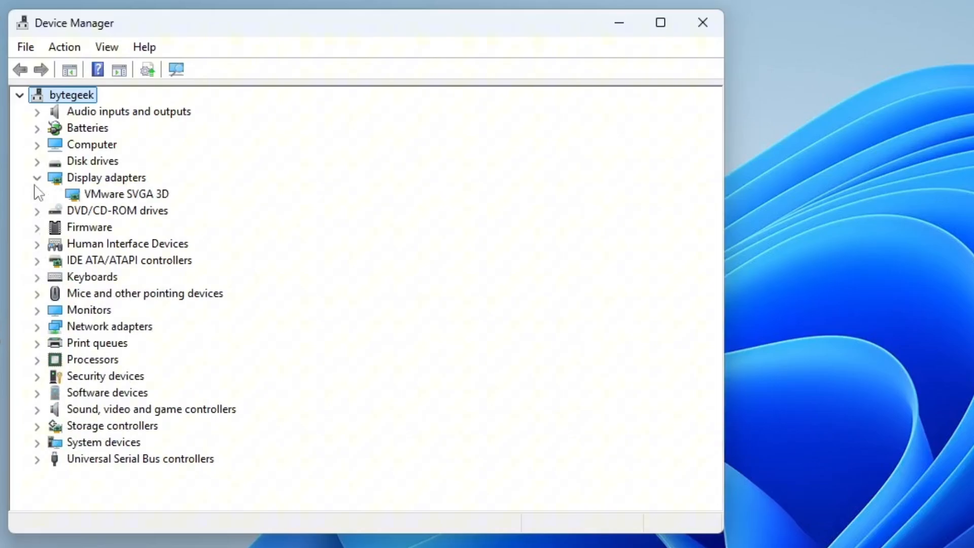
{"action": "left_click", "coordinate": [36, 145]}
{"action": "type", "text": "update"}
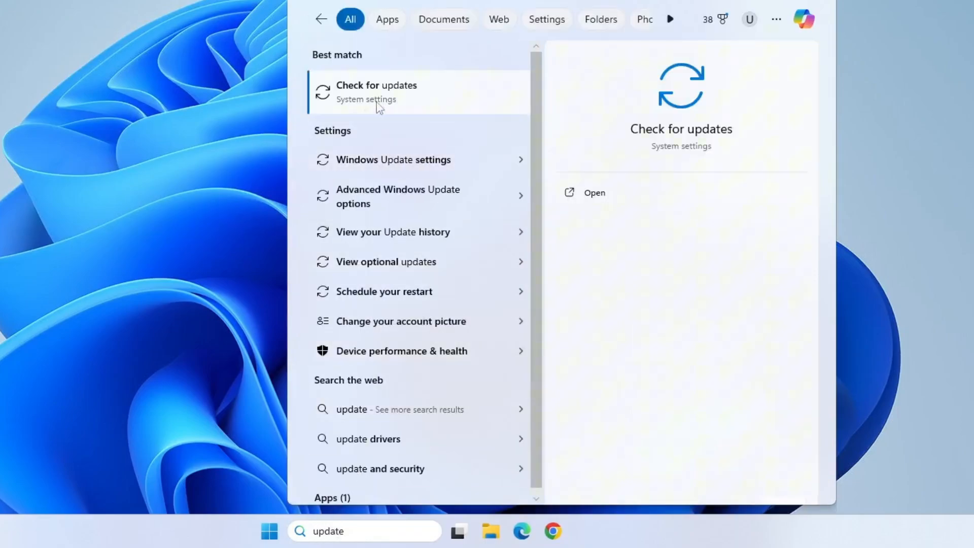
Step: Run Check for updates in Windows Update, then search for cmd
{"action": "left_click", "coordinate": [377, 93]}
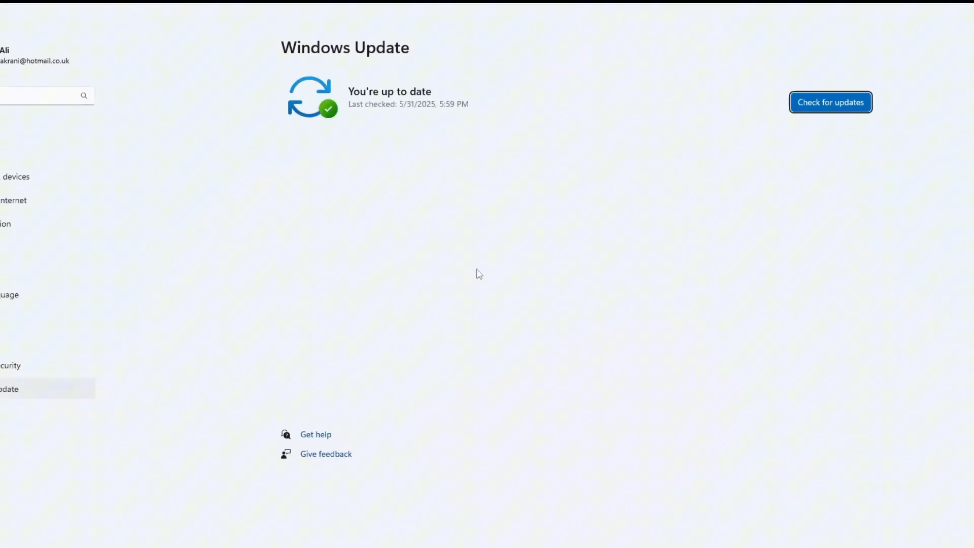
{"action": "left_click", "coordinate": [831, 101]}
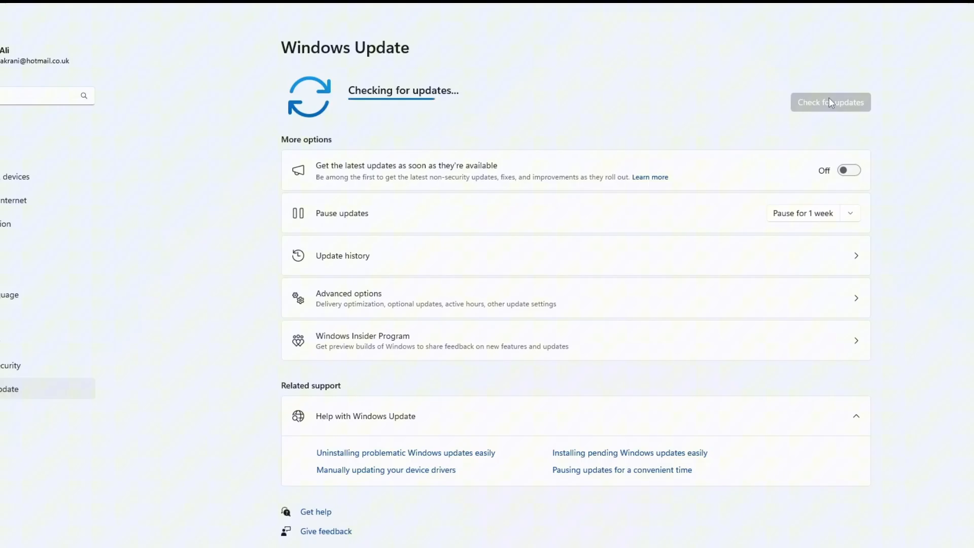
{"action": "type", "text": "cmd"}
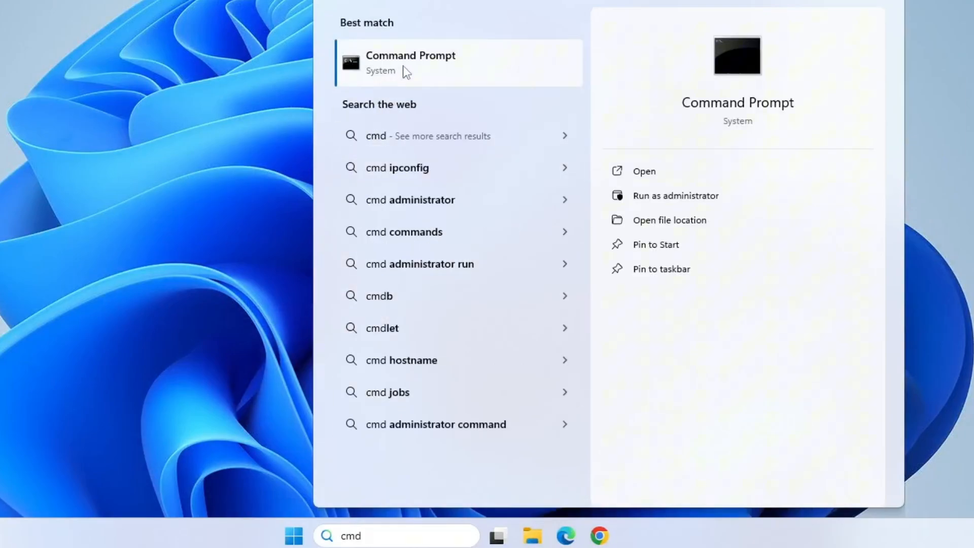
Step: Run sfc /scannow in an administrator Command Prompt, then close the console
{"action": "right_click", "coordinate": [410, 62]}
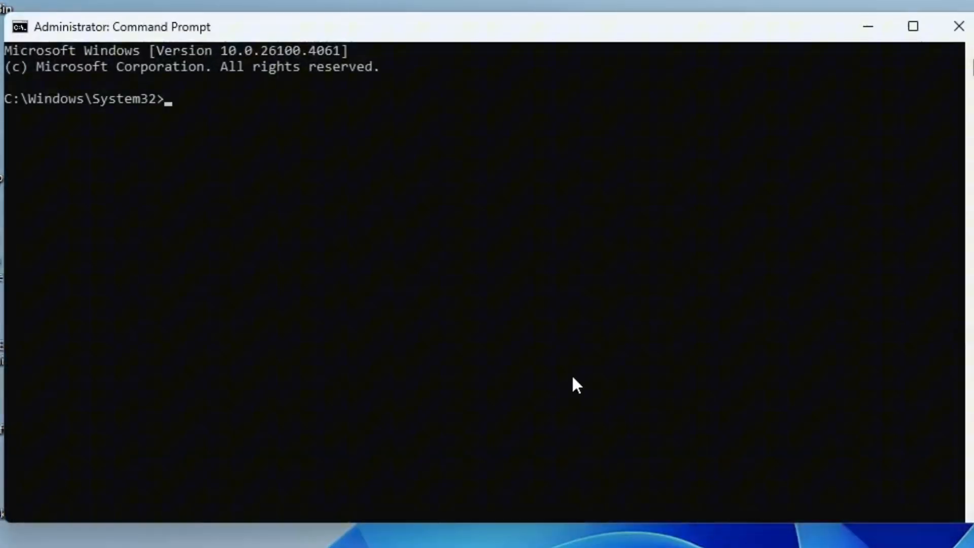
{"action": "type", "text": "sfc"}
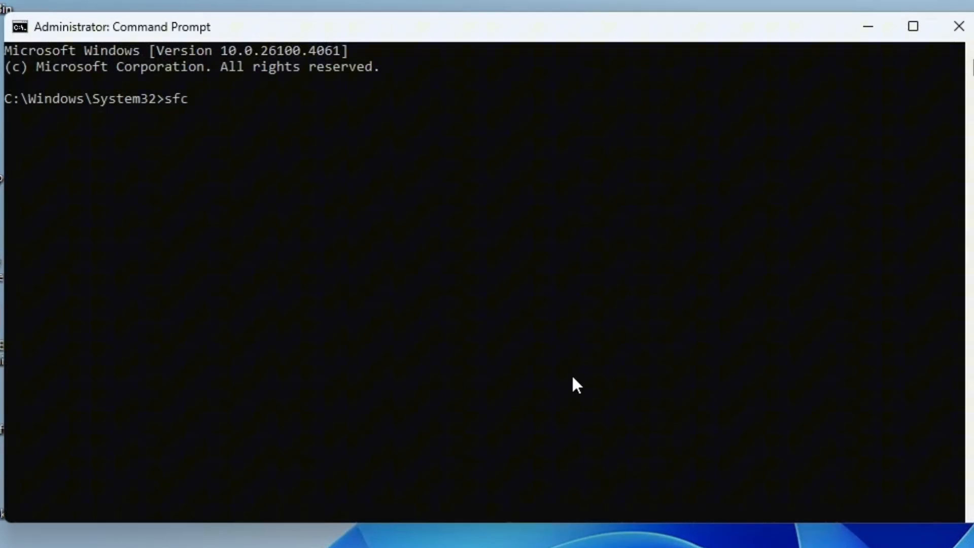
{"action": "type", "text": "/scannow"}
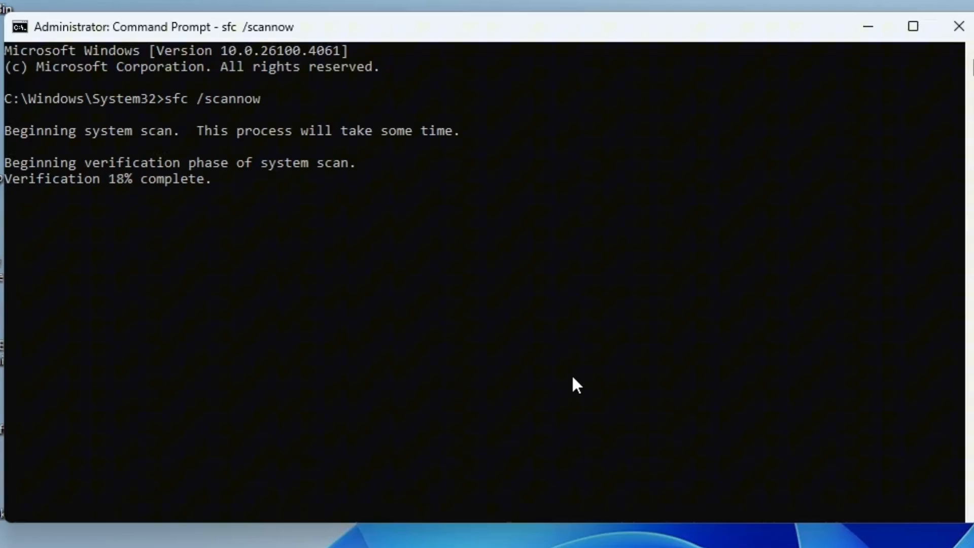
{"action": "left_click", "coordinate": [960, 27]}
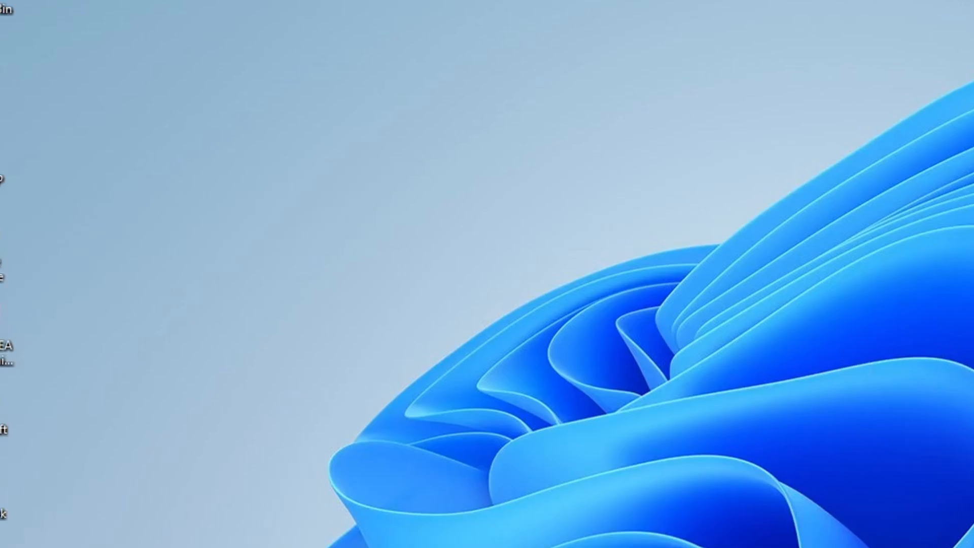
Step: Search 'reset', bring up the Reset this PC dialog on the Recovery page and cancel it
{"action": "left_click", "coordinate": [321, 530]}
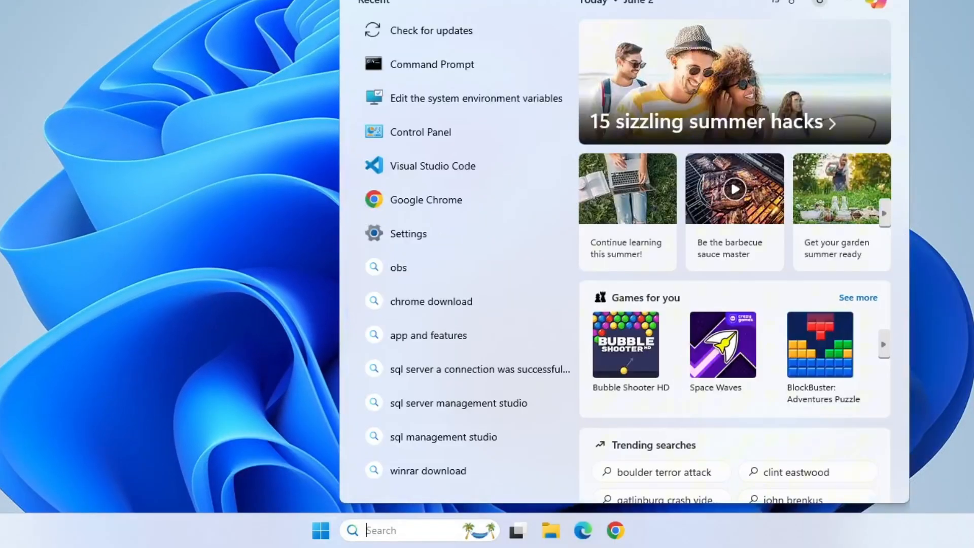
{"action": "type", "text": "reset"}
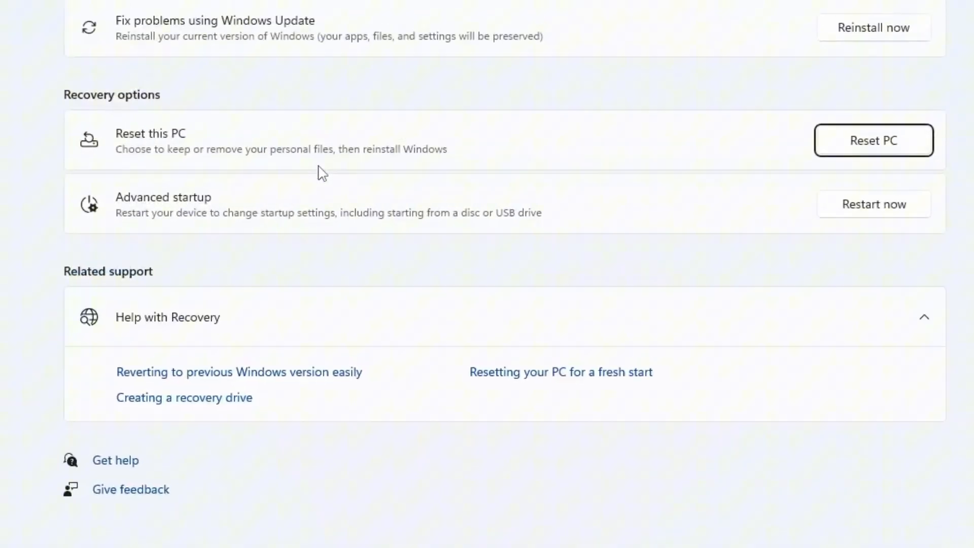
{"action": "scroll", "scroll_direction": "down", "scroll_amount": 3}
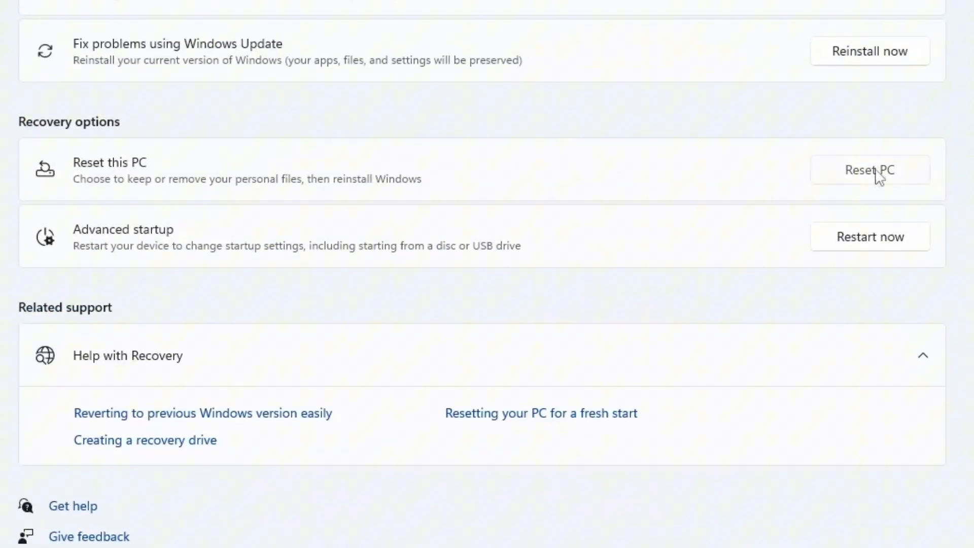
{"action": "left_click", "coordinate": [870, 169]}
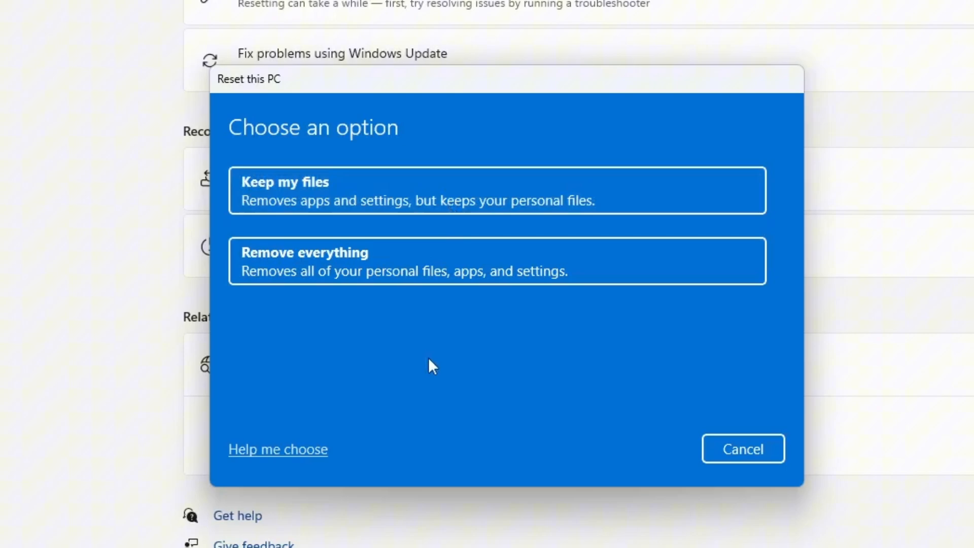
{"action": "left_click", "coordinate": [742, 449]}
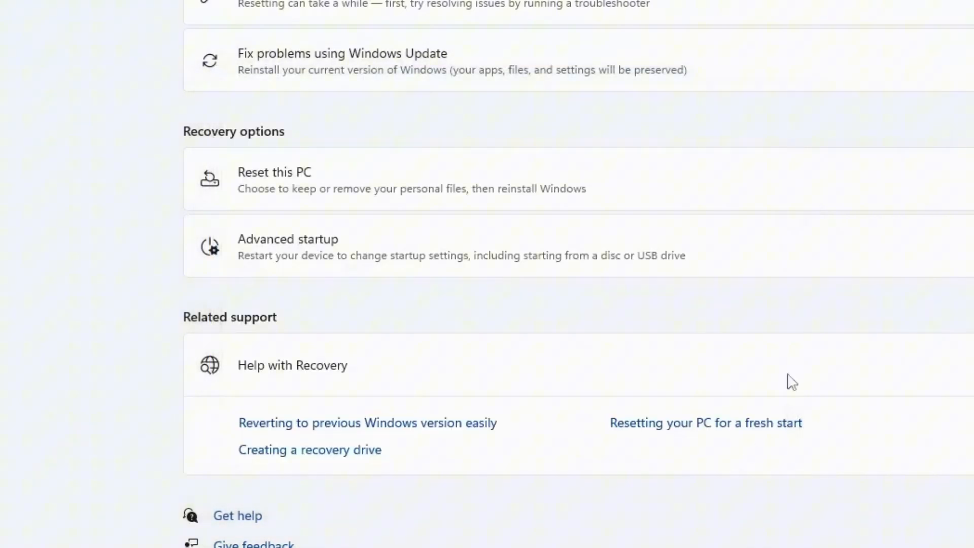